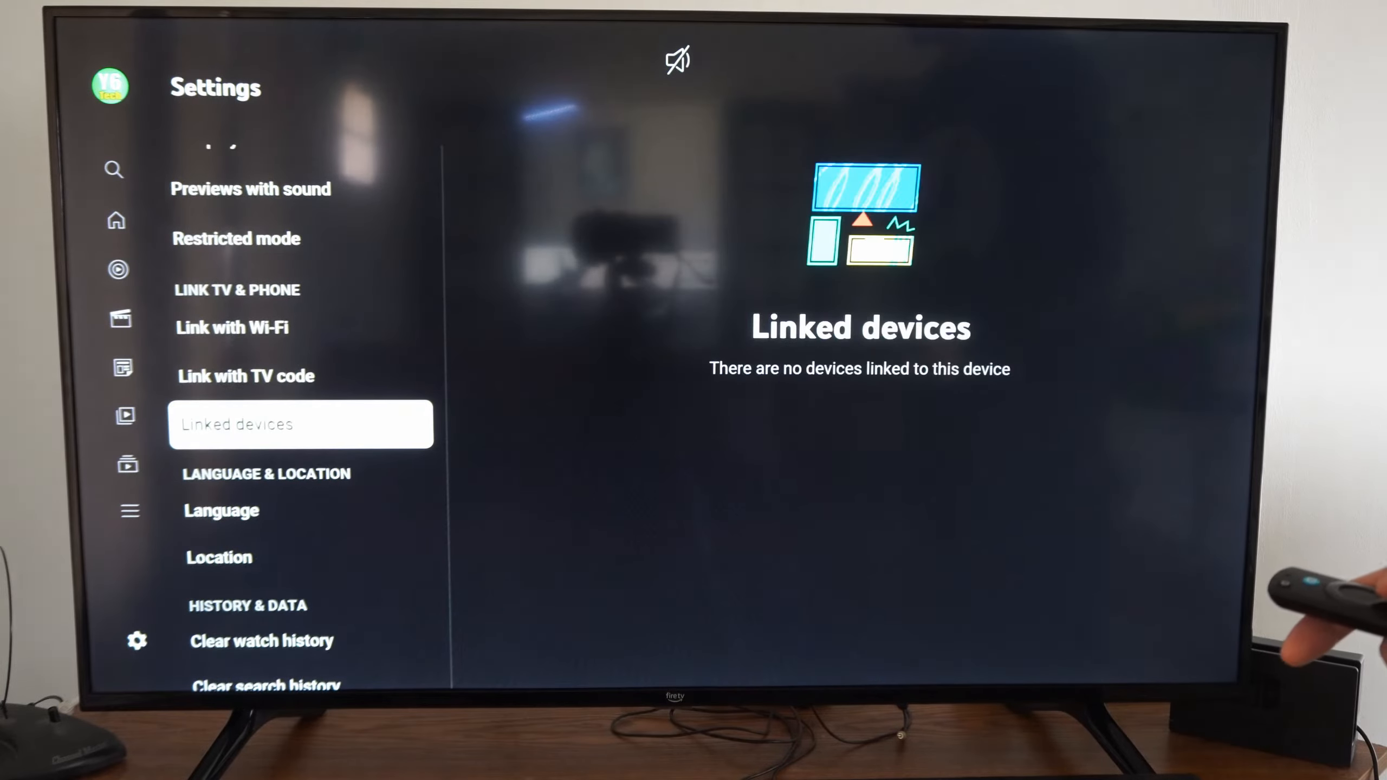
Move down the settings list past Linked devices toward Language & Location.
{"action": "scroll", "scroll_direction": "down", "scroll_amount": 3}
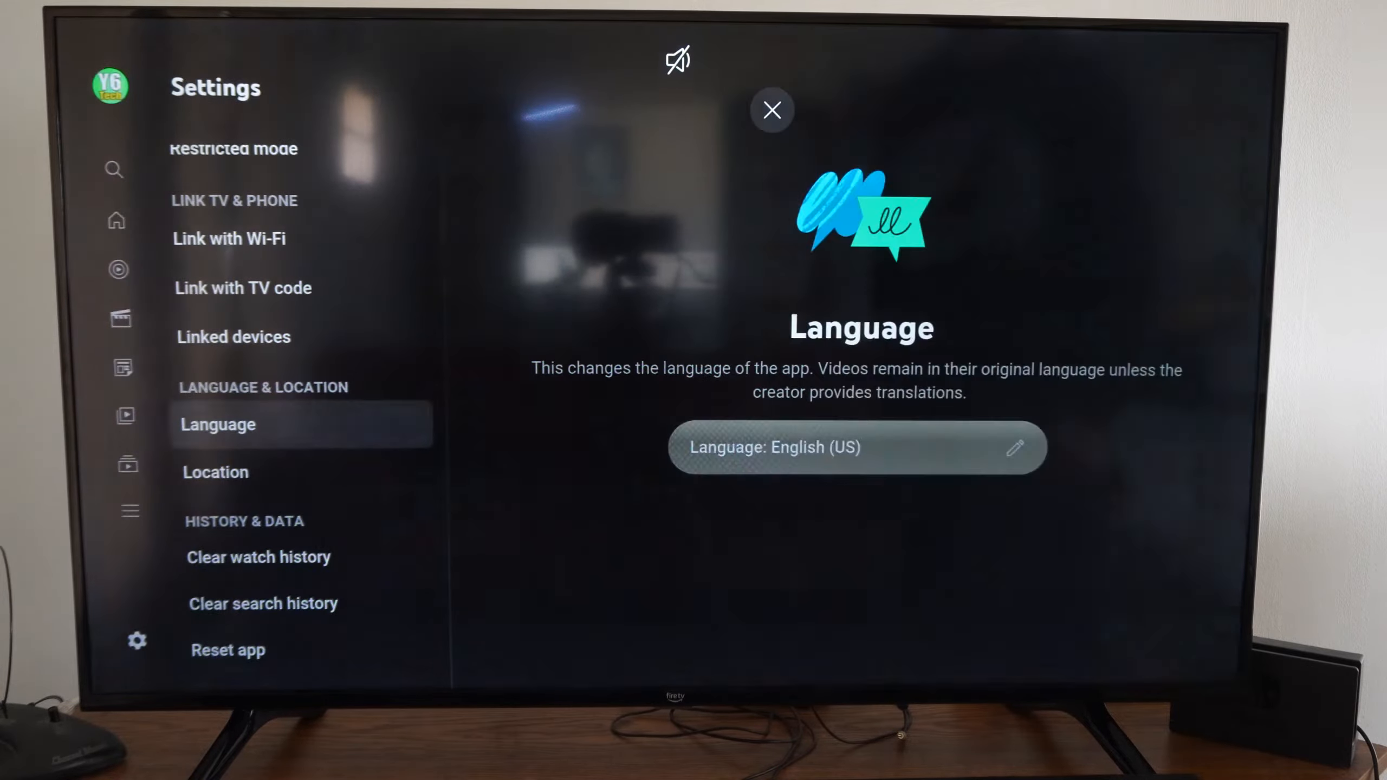
Select Language to show the app language as English (US).
{"action": "left_click", "coordinate": [855, 446]}
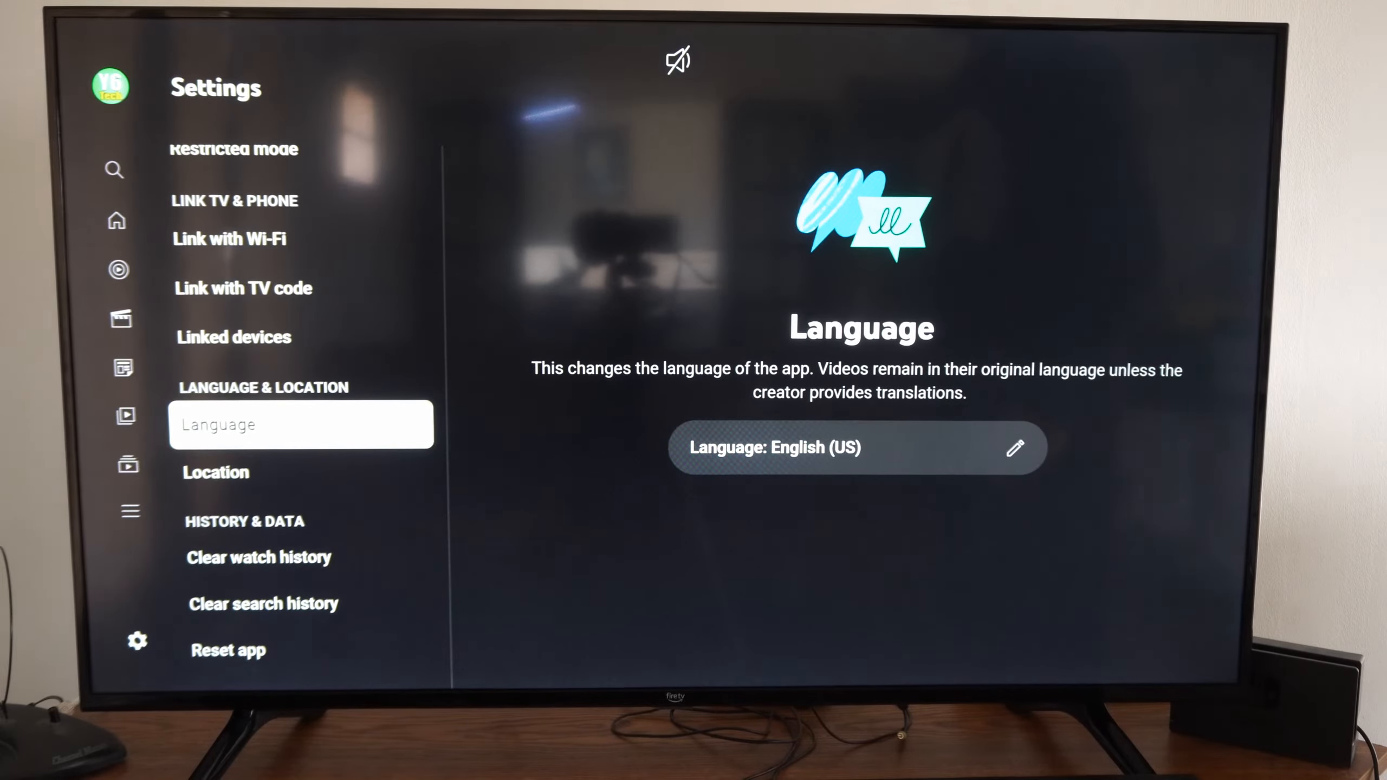
Move down past History & Data to Privacy and Terms under About.
{"action": "key", "text": "Down"}
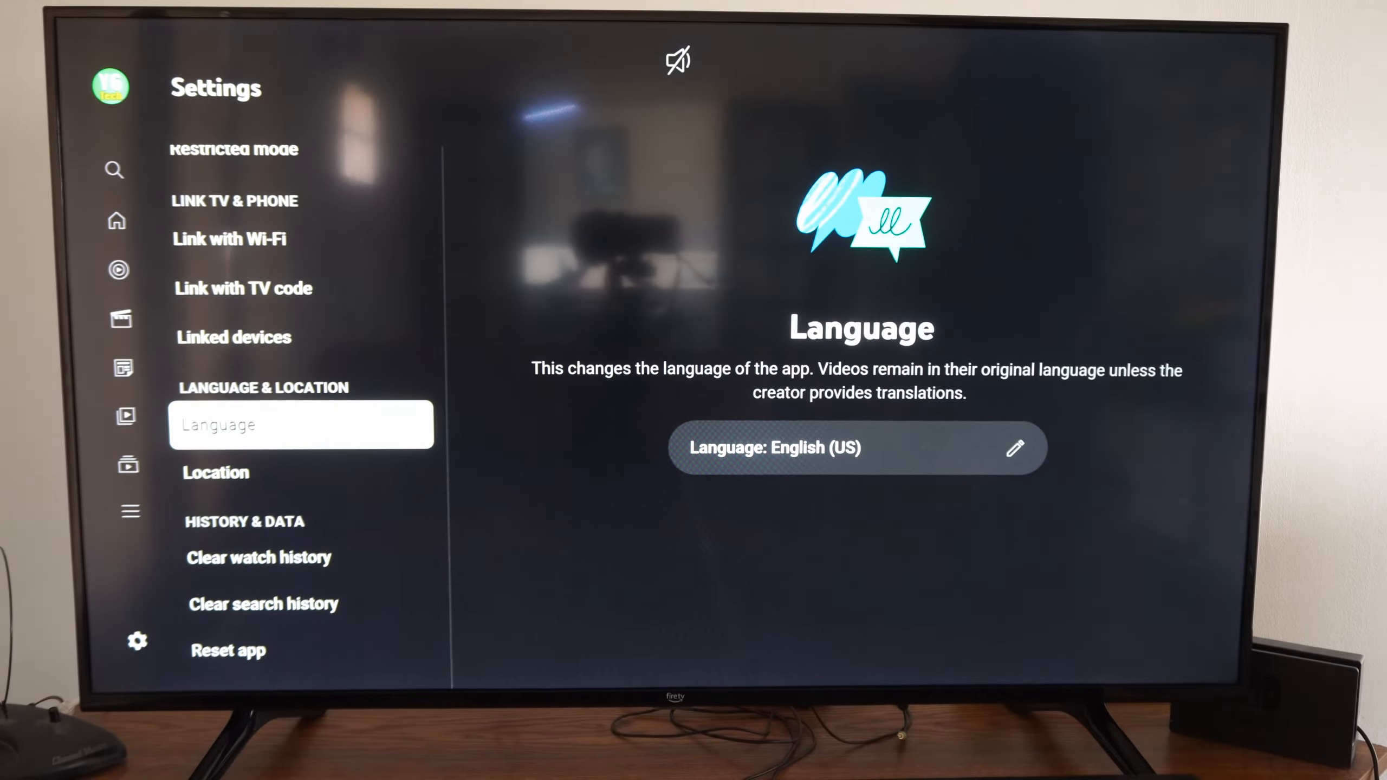
{"action": "scroll", "scroll_direction": "down", "scroll_amount": 3}
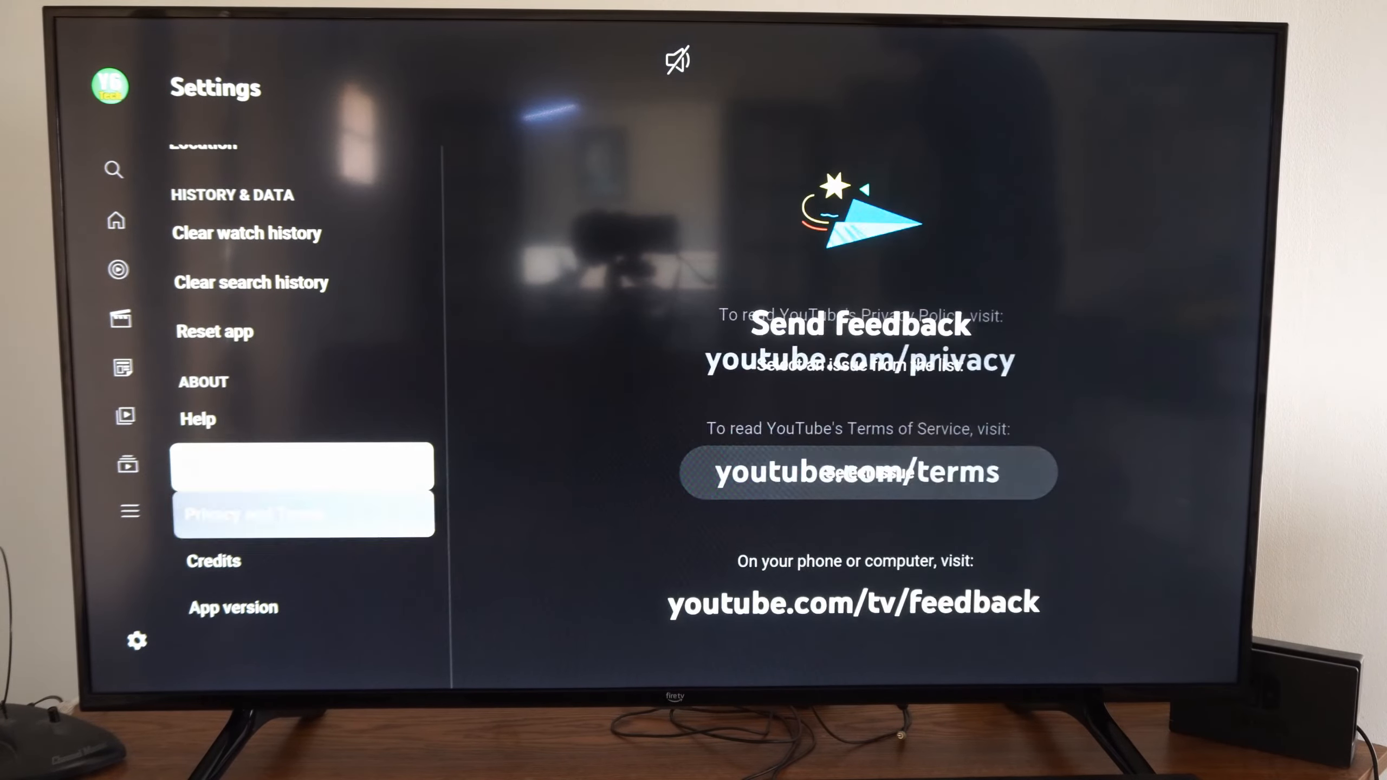